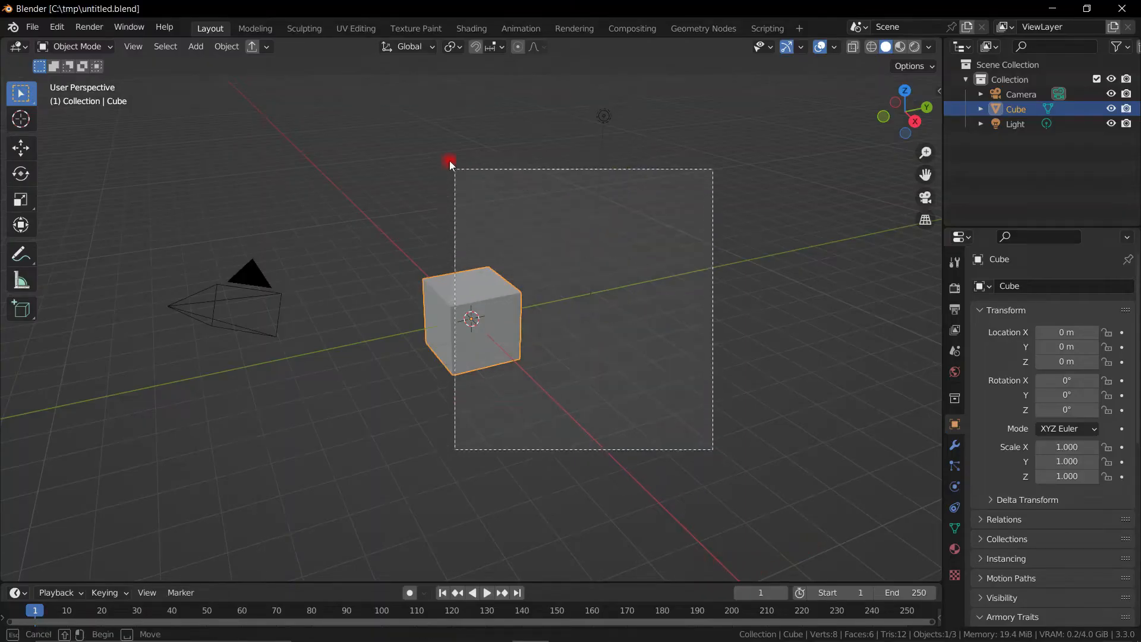
# - Add a mesh plane to the emptied scene as the upright sprite surface
pyautogui.click(195, 46)
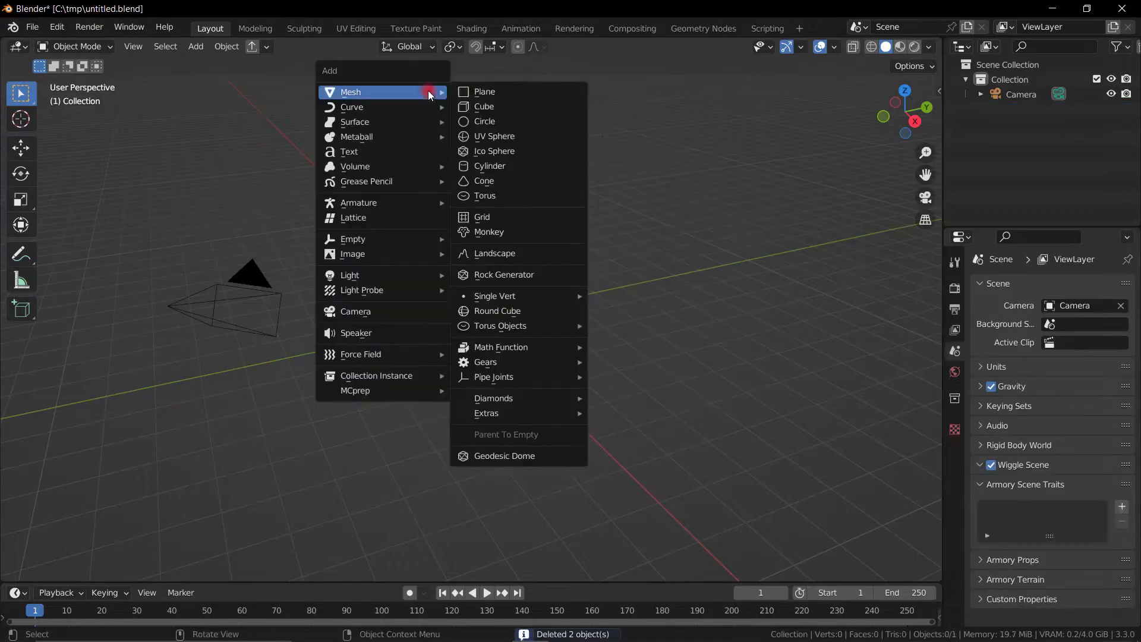
pyautogui.click(484, 92)
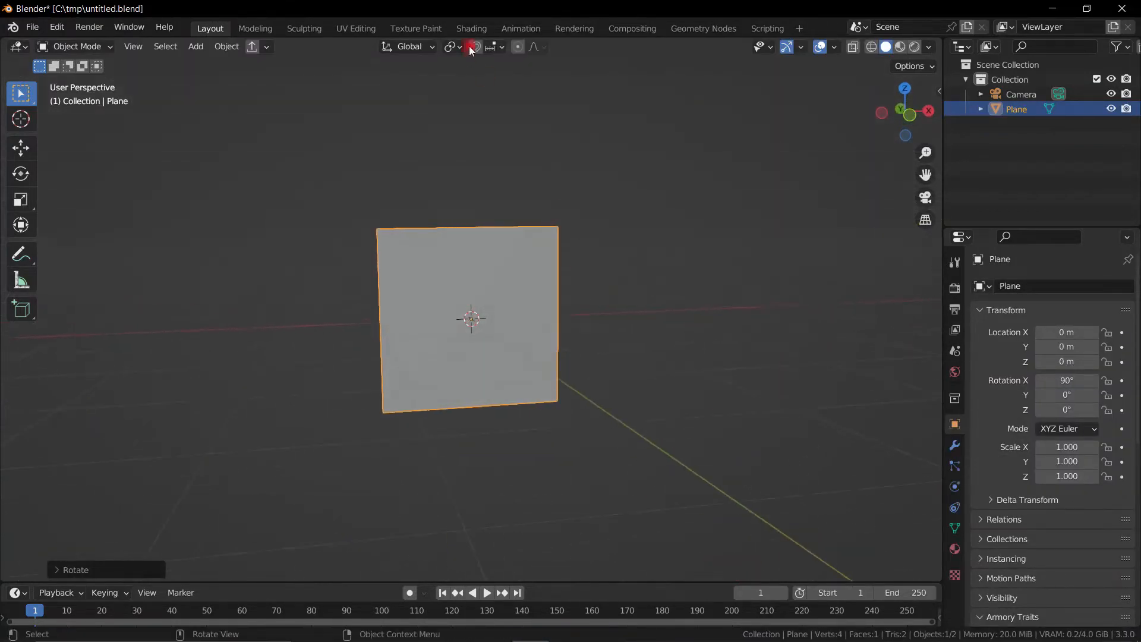
pyautogui.click(470, 28)
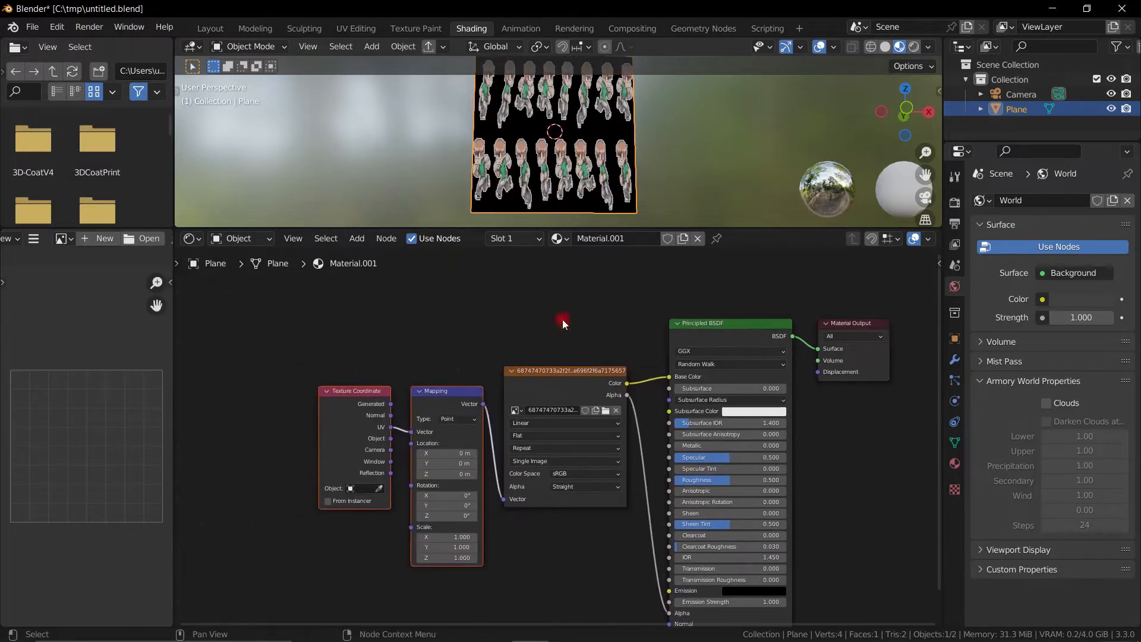
# - Move to the UV Editing workspace to fit the plane's UVs to one sprite tile
pyautogui.click(355, 28)
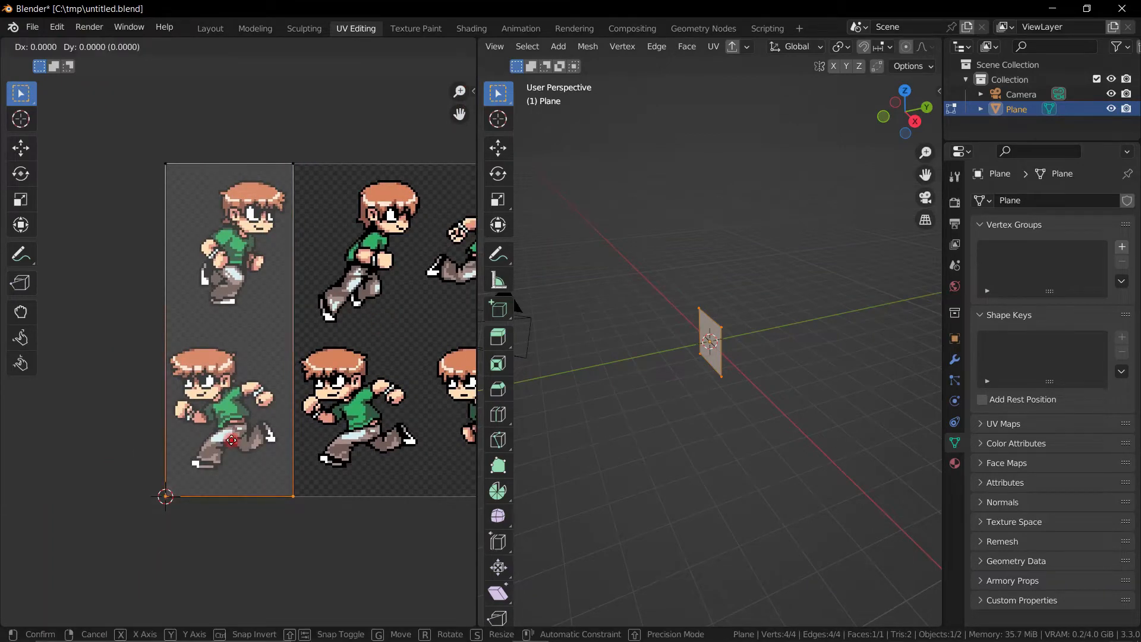
# - Add an Armory tilesheet to the plane's material and name it 'character'
pyautogui.click(210, 27)
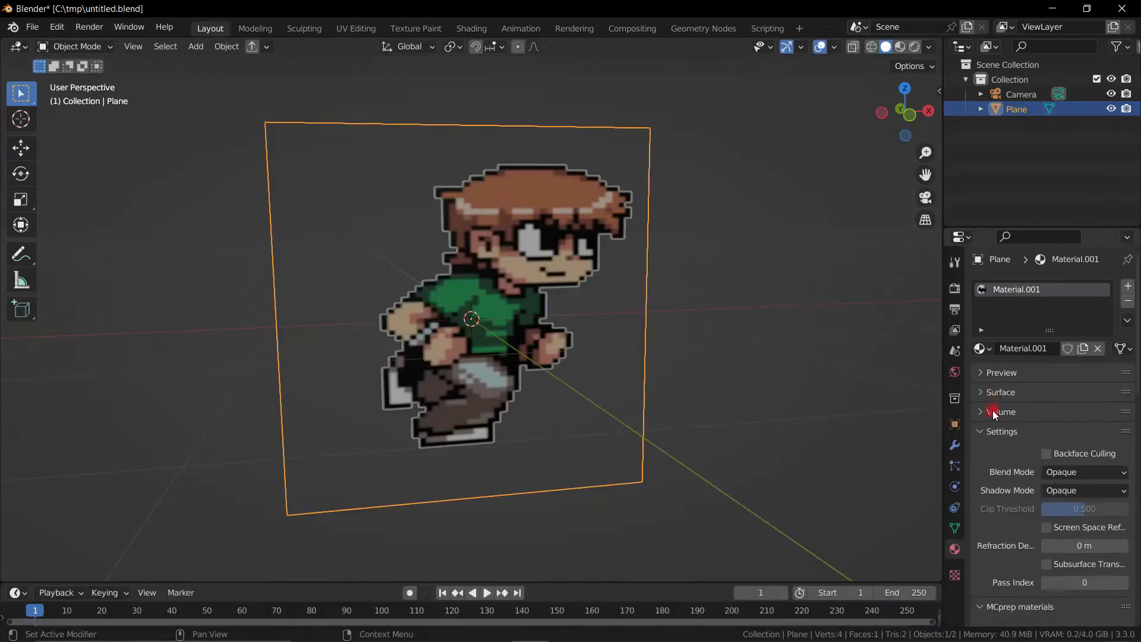
pyautogui.click(1003, 431)
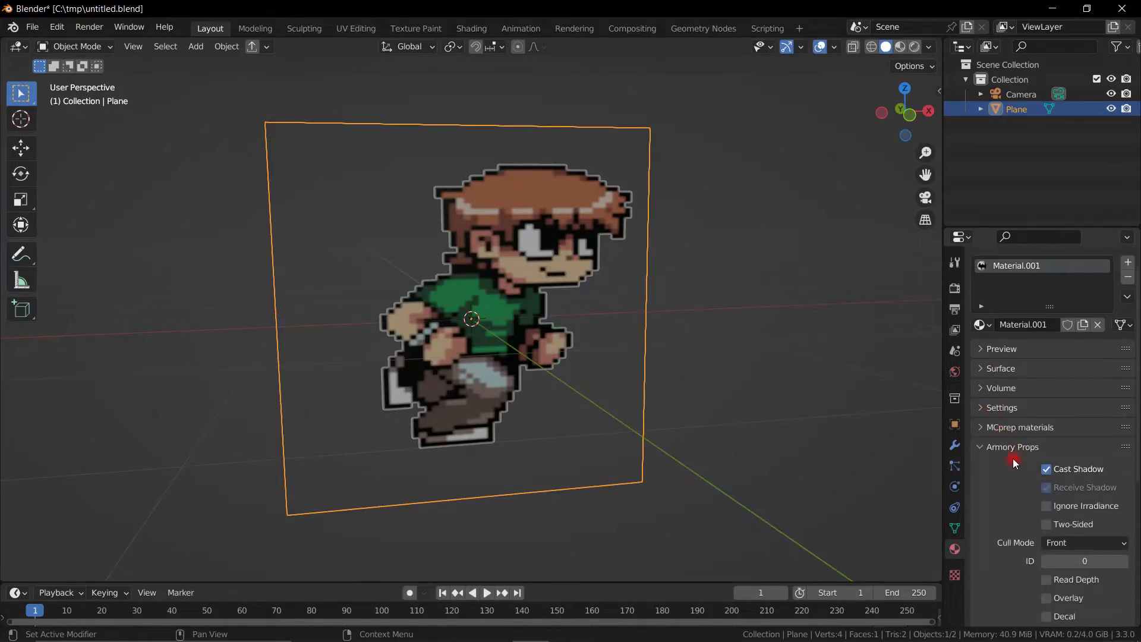
pyautogui.click(1010, 446)
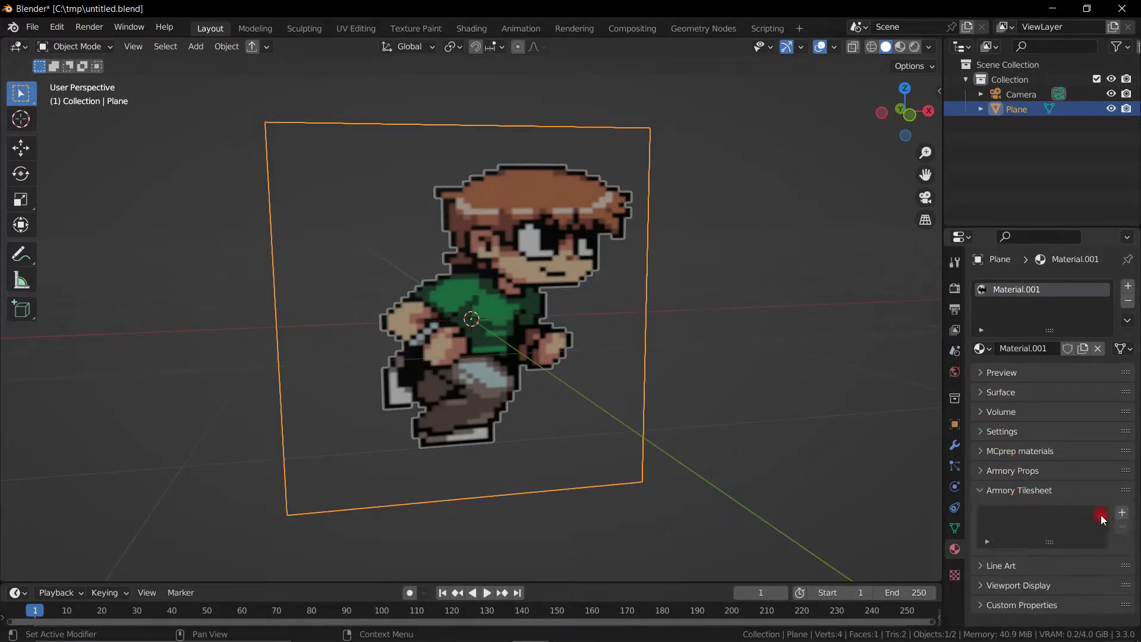
pyautogui.click(1100, 517)
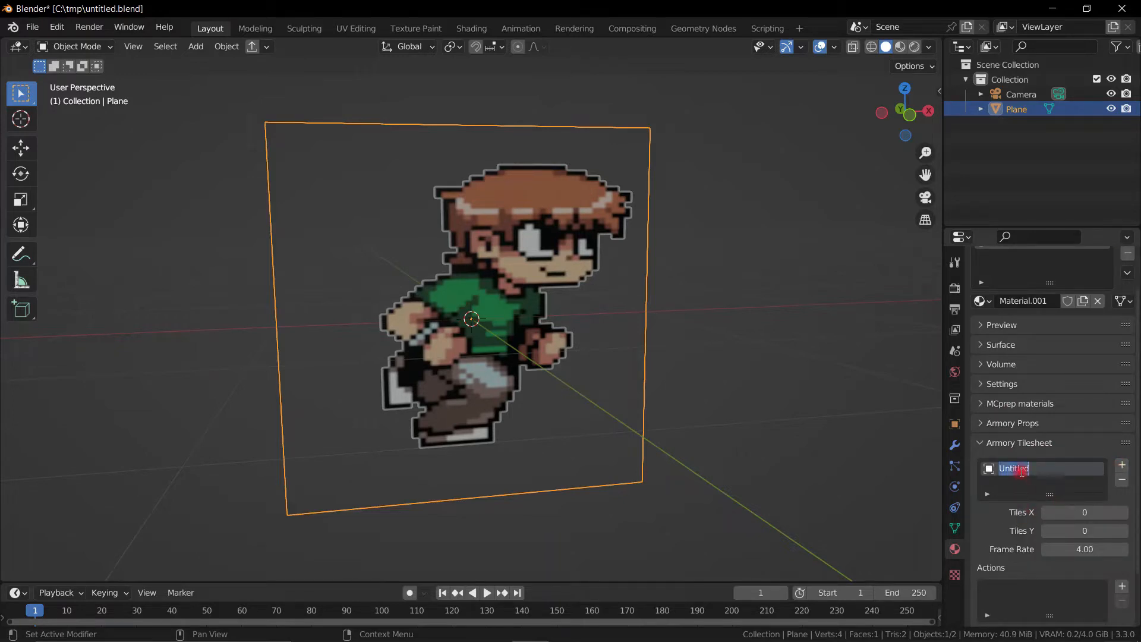
pyautogui.write('character')
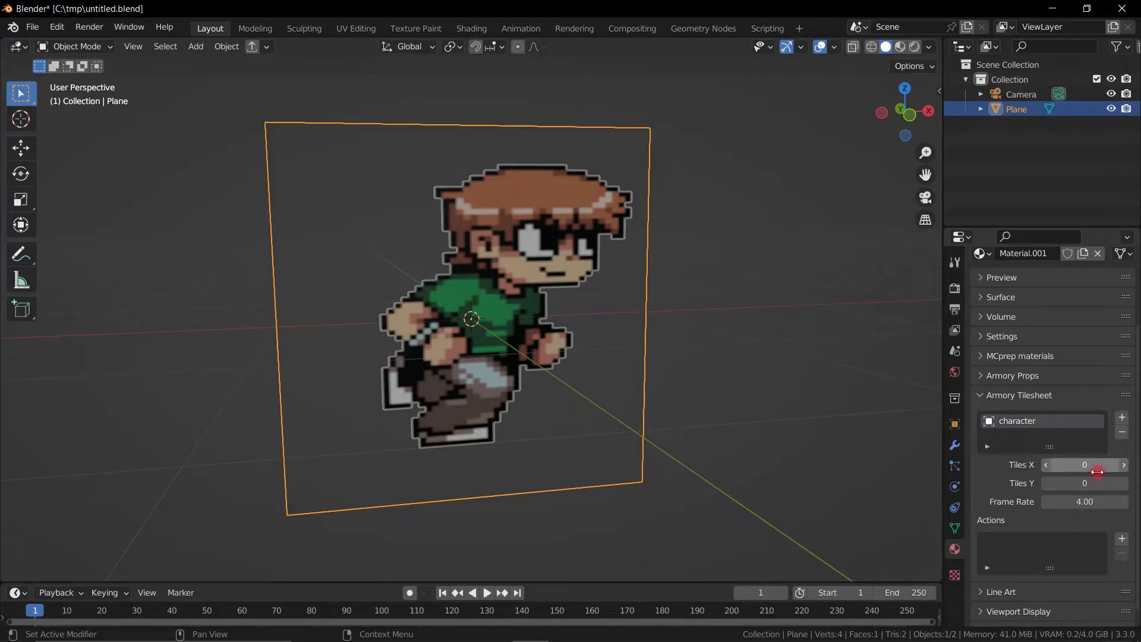
# - View the sprite sheet and set the character tilesheet to 8 by 2 tiles
pyautogui.click(574, 27)
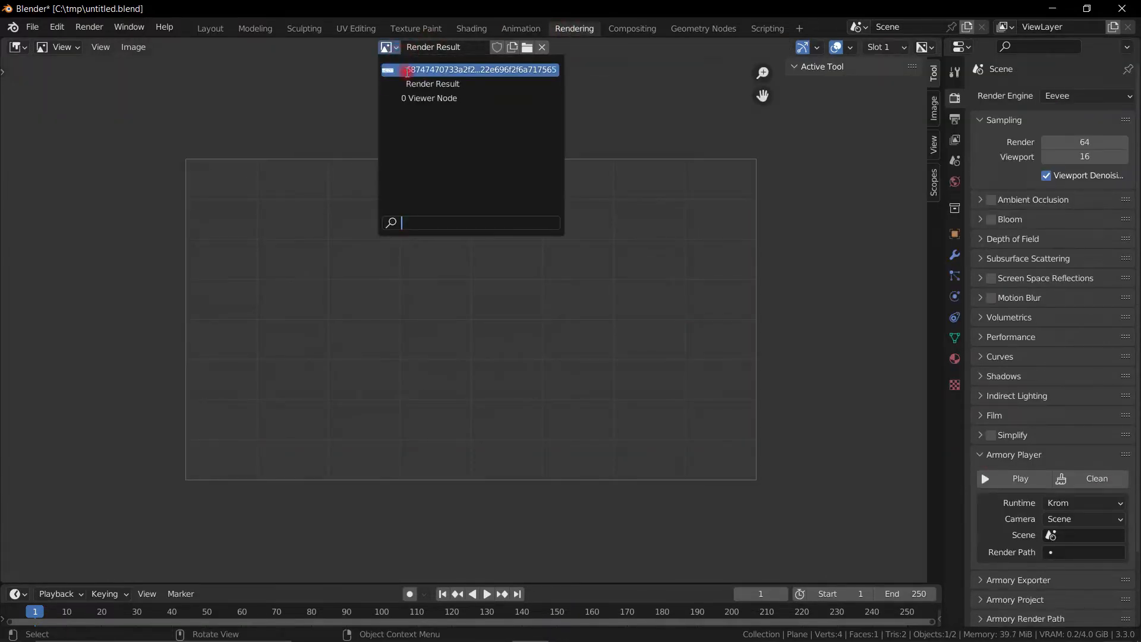
pyautogui.click(480, 69)
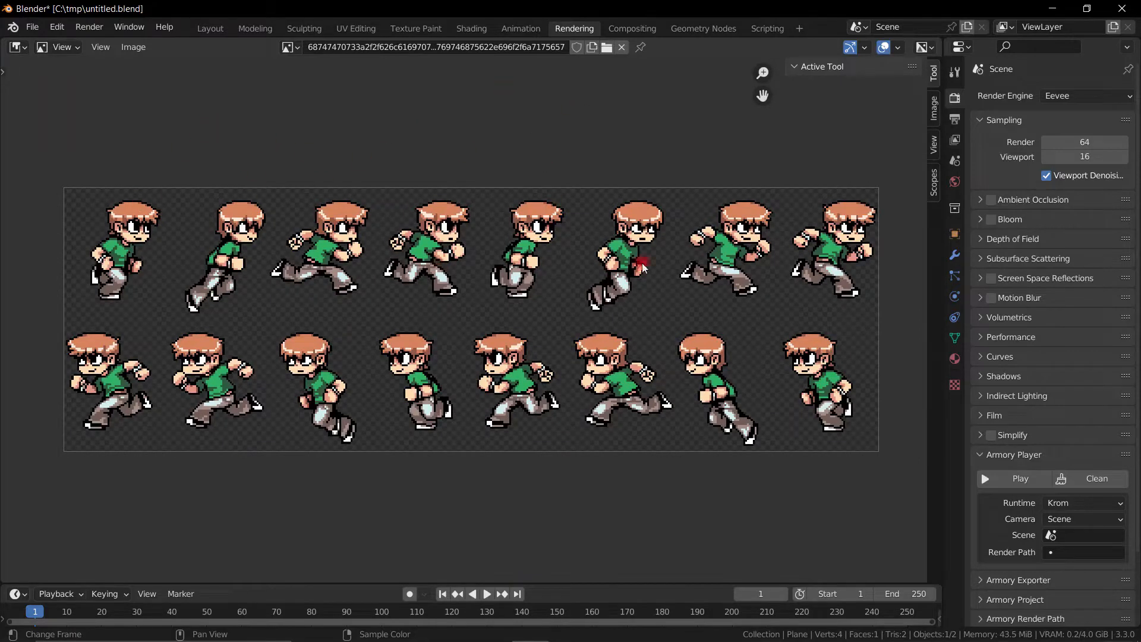
pyautogui.click(955, 357)
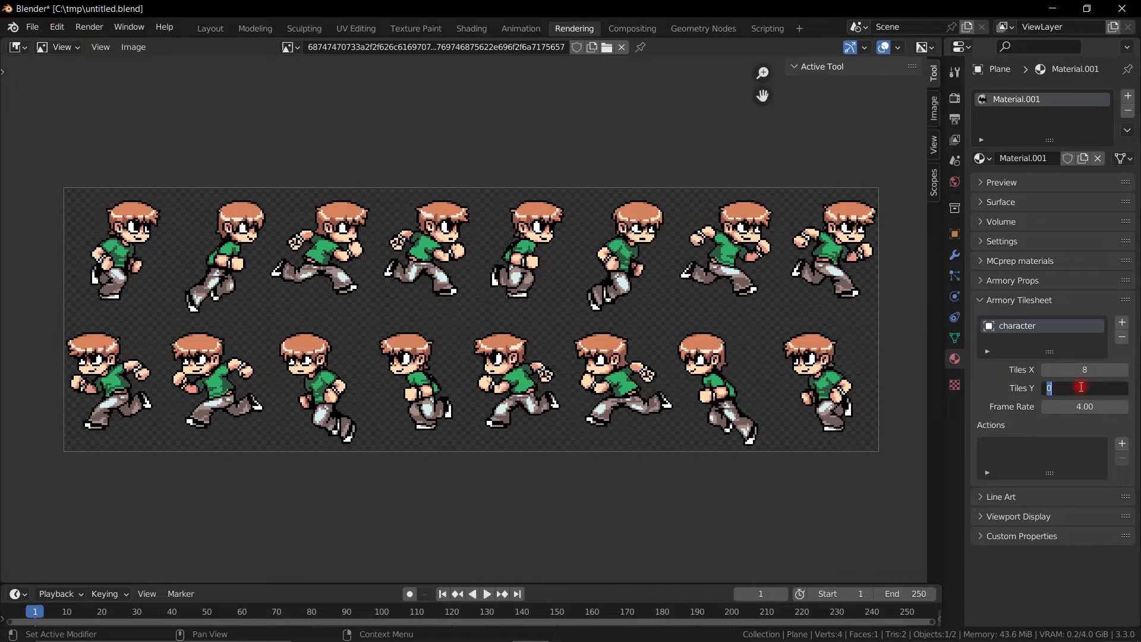
pyautogui.write('2')
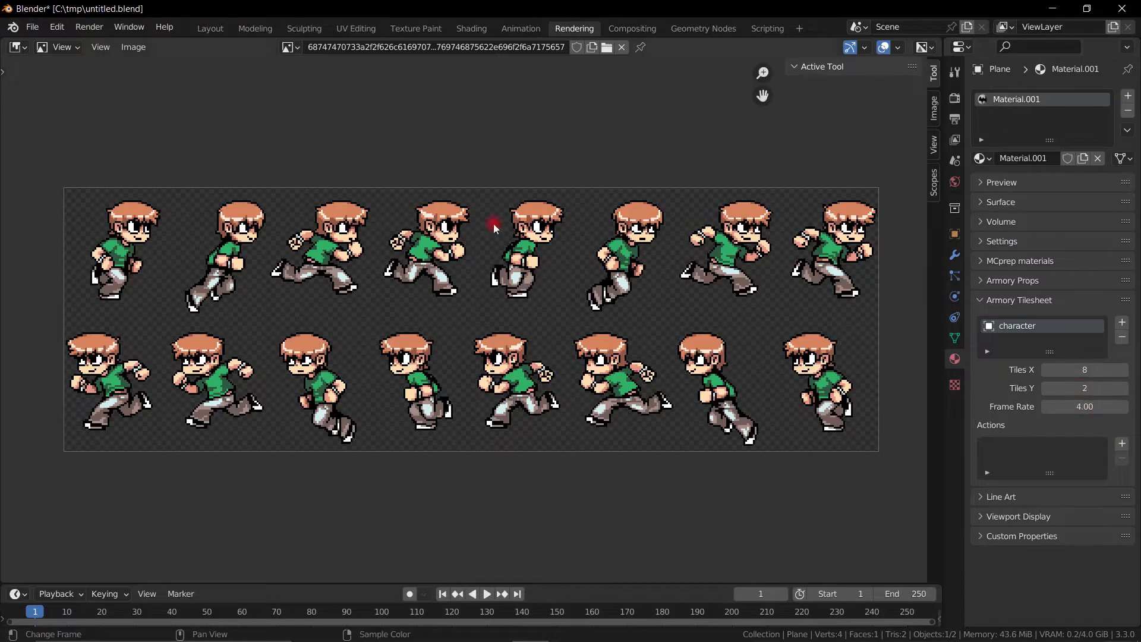
# - Add tilesheet actions 'run' (frames 0–7, looping) and 'back' starting at frame 8
pyautogui.click(1121, 426)
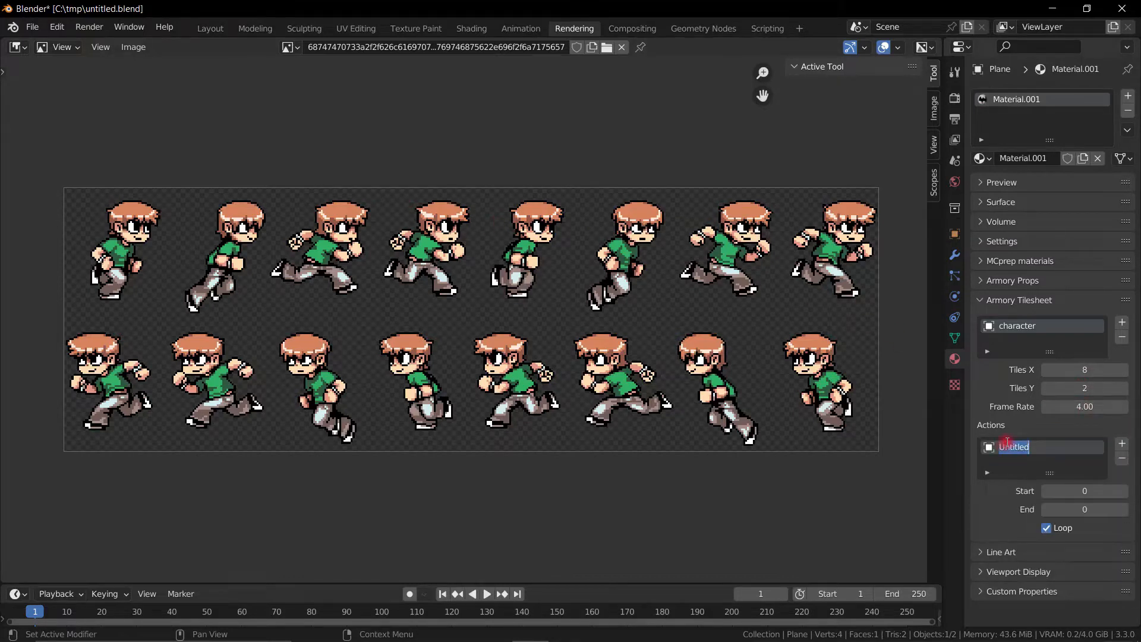
pyautogui.write('run')
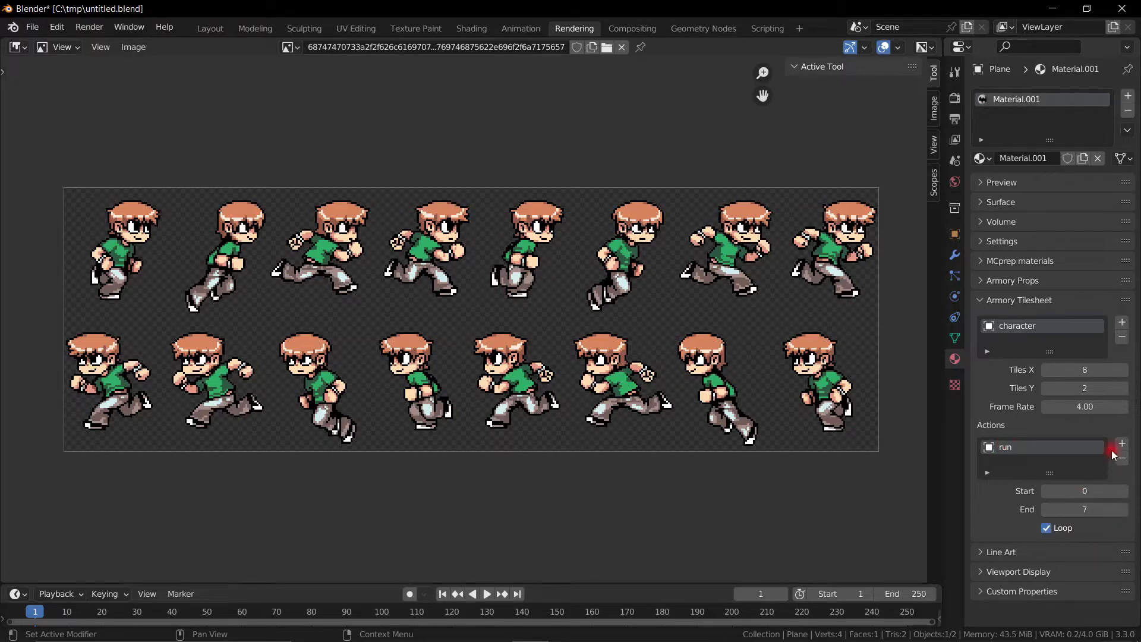
pyautogui.click(1121, 442)
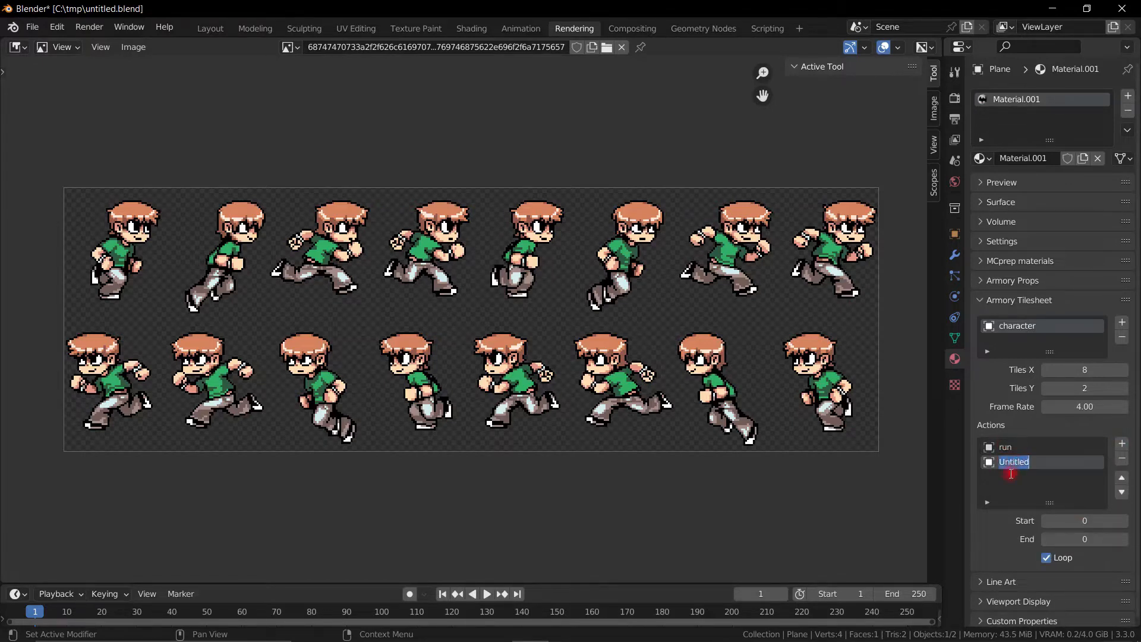
pyautogui.write('back')
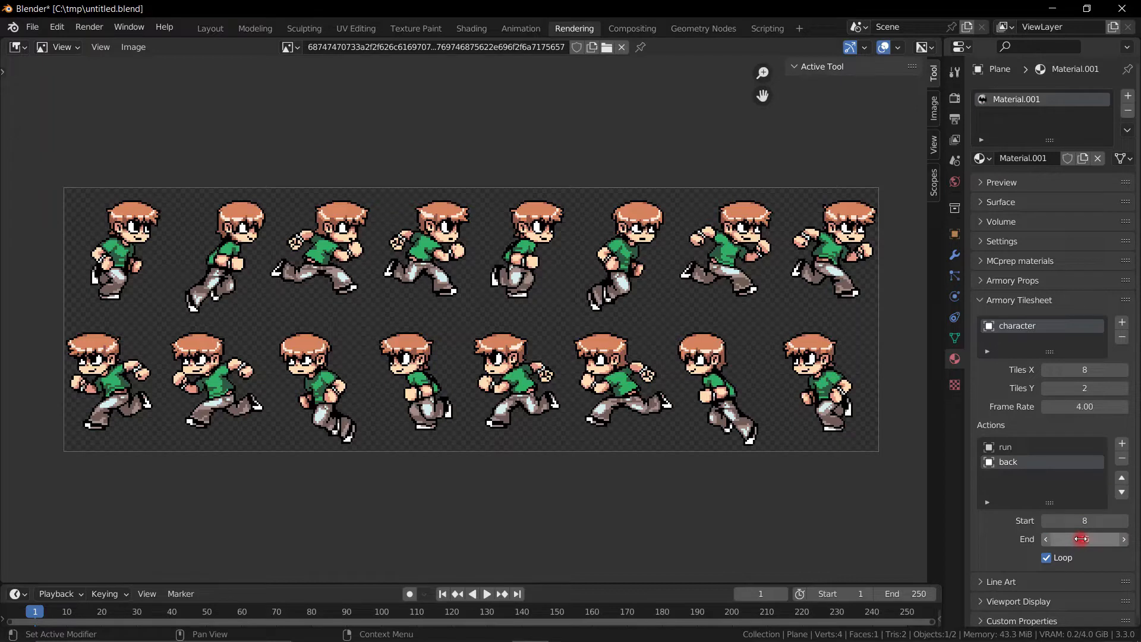
pyautogui.click(954, 233)
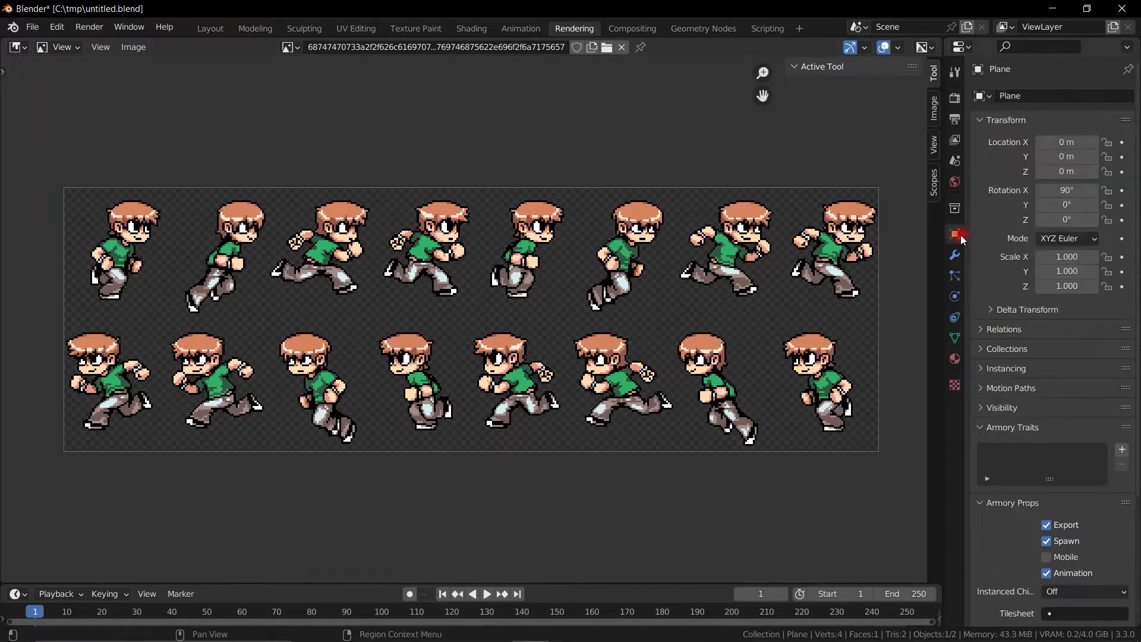
# - Assign the 'character' tilesheet with its 'run' action to the plane object
pyautogui.scroll(-3)
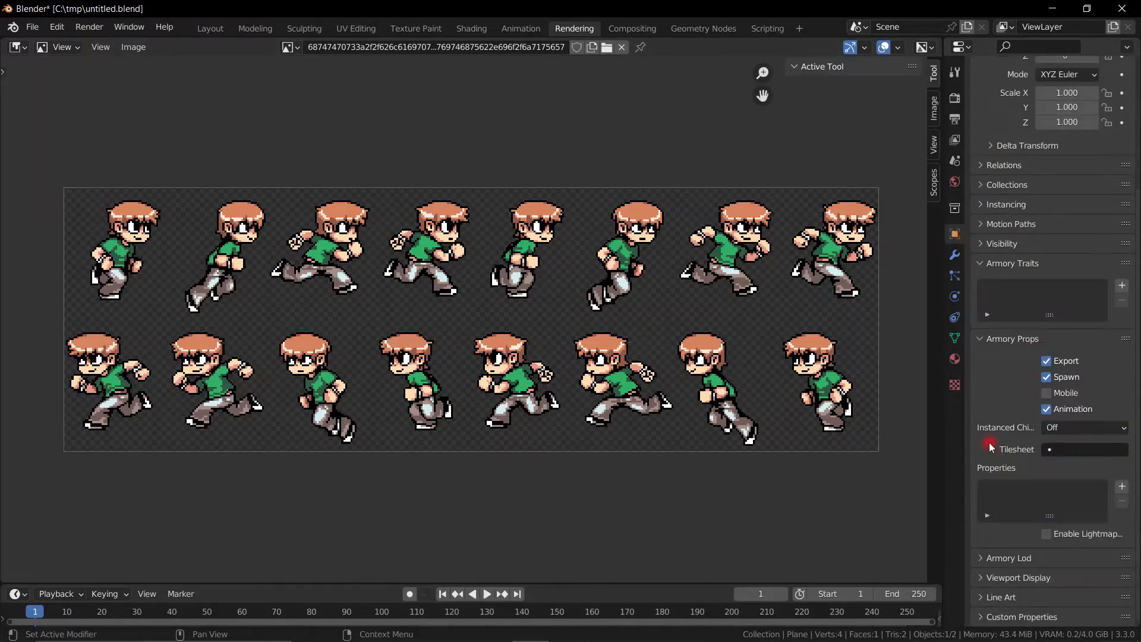
pyautogui.click(1084, 450)
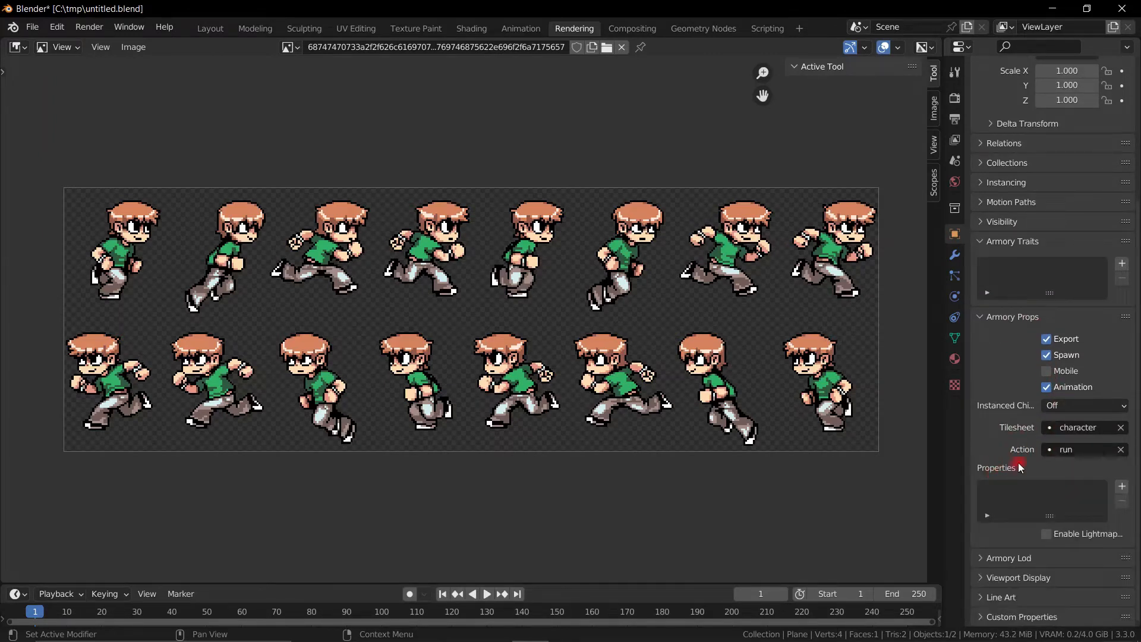
pyautogui.click(210, 28)
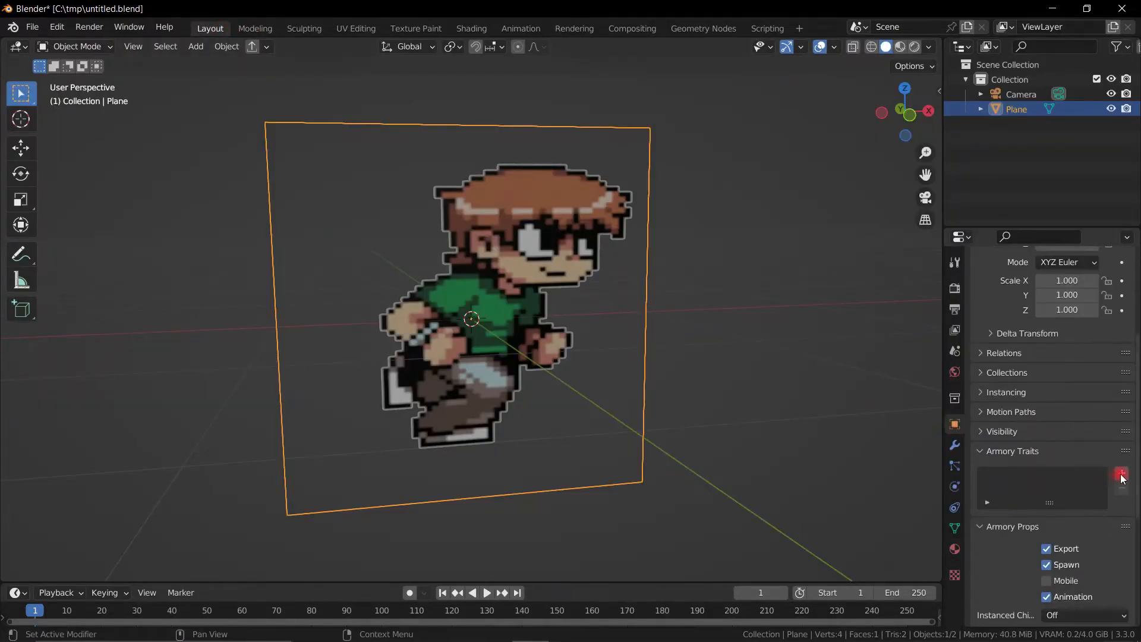
# - Create a logic tree where On Init drives a Play Tilesheet node playing 'run' on Plane
pyautogui.click(1121, 473)
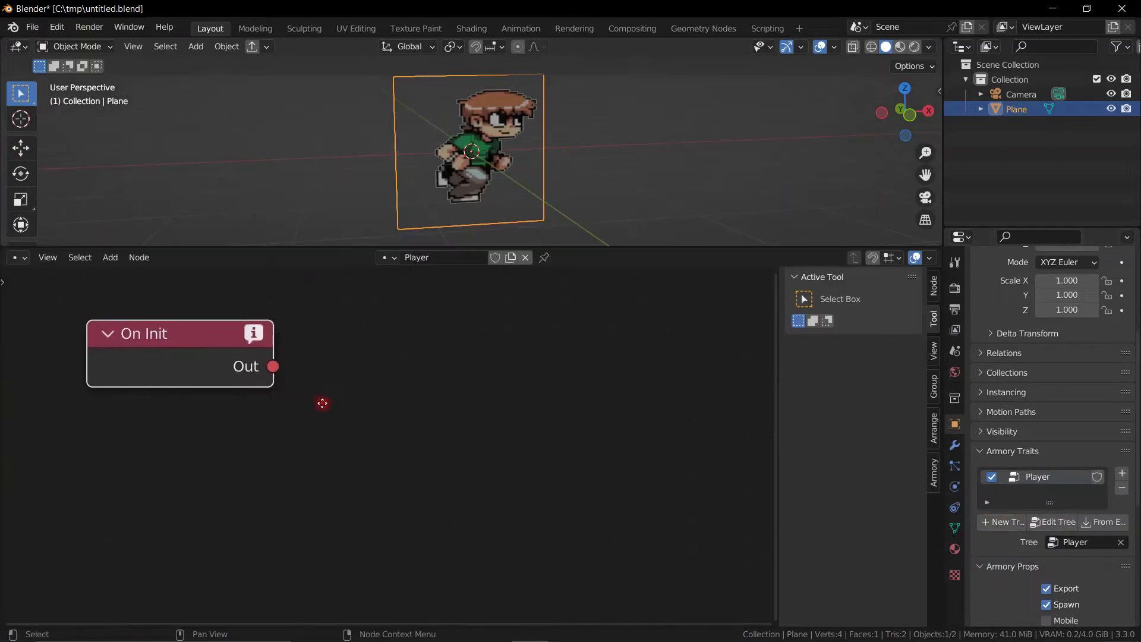
pyautogui.write('play')
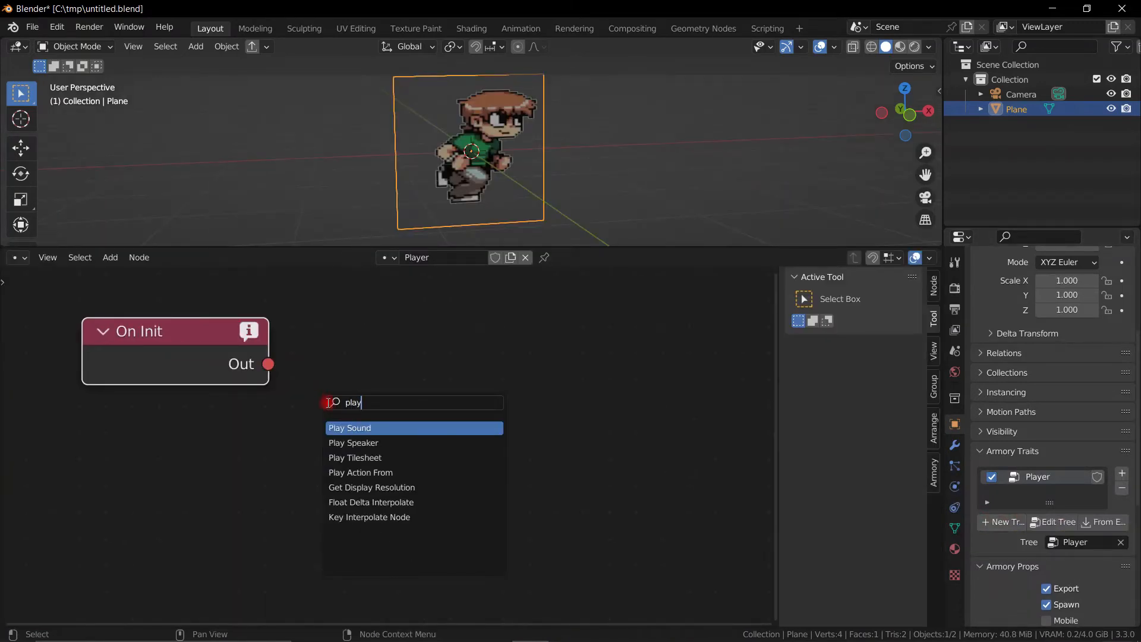
pyautogui.click(356, 457)
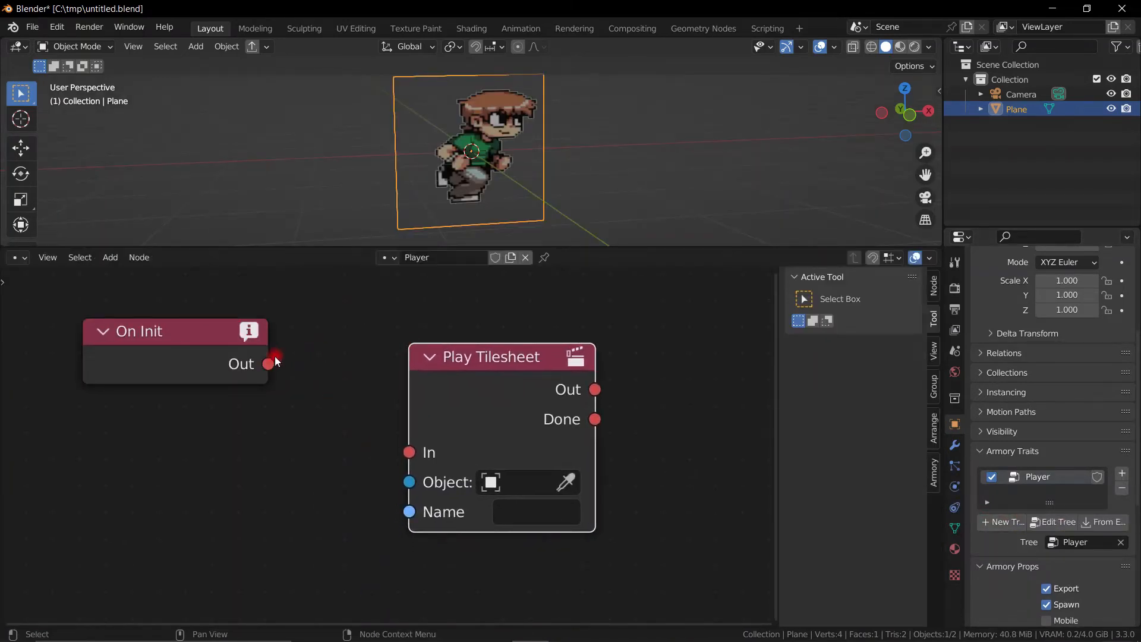
pyautogui.moveTo(267, 364); pyautogui.dragTo(407, 452)
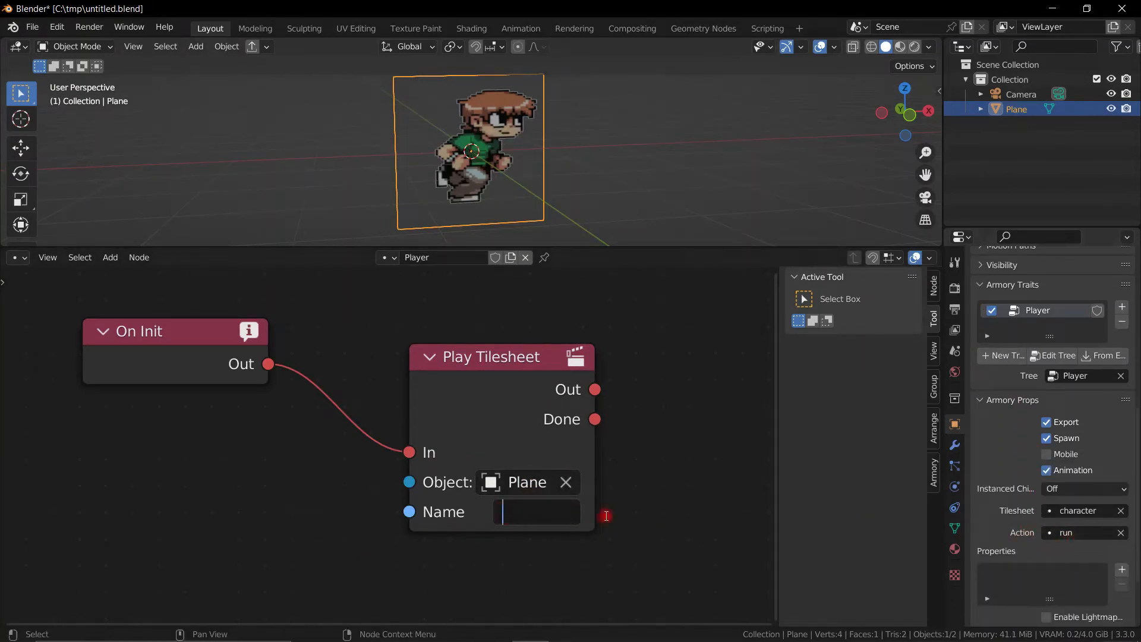
pyautogui.write('run')
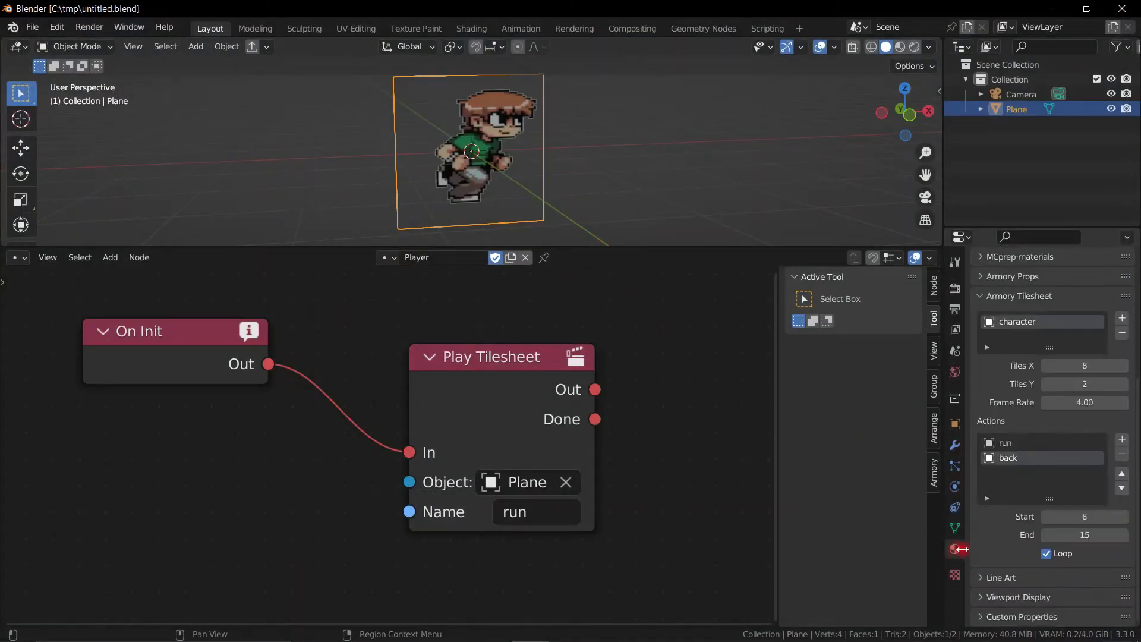
# - Set the plane material's Armory billboard mode to Cylindrical
pyautogui.click(954, 549)
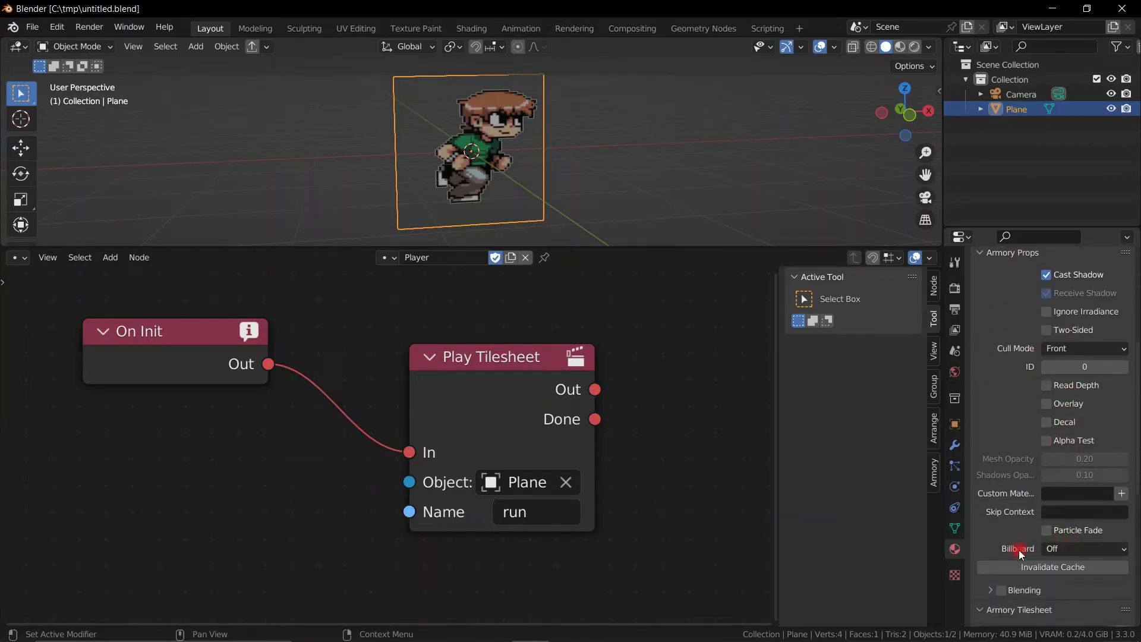
pyautogui.click(1084, 548)
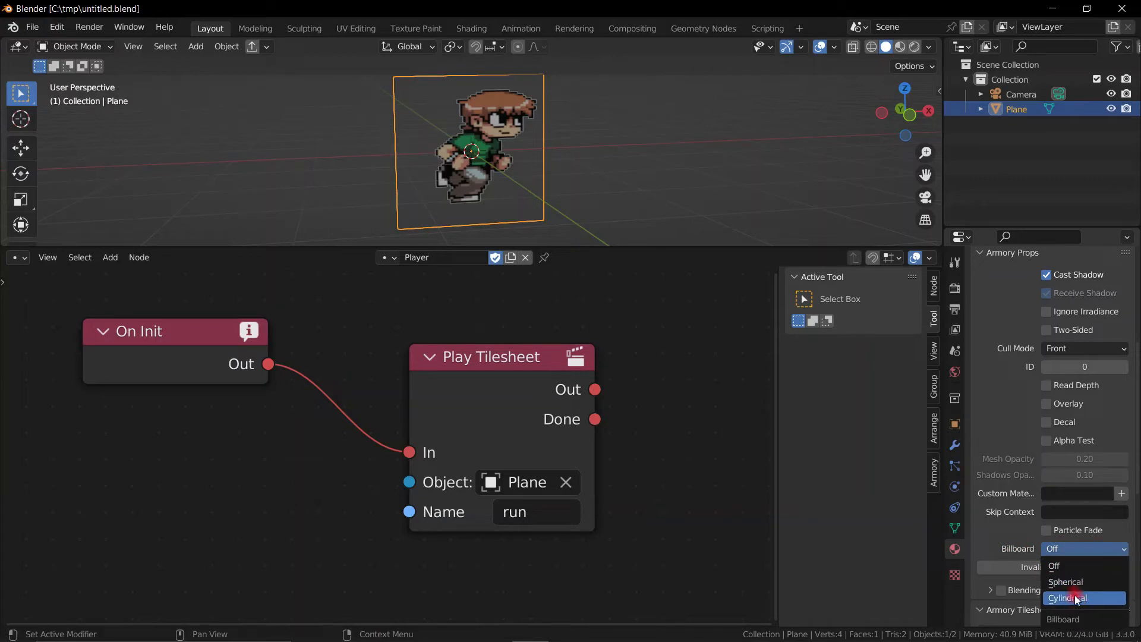
pyautogui.click(1074, 598)
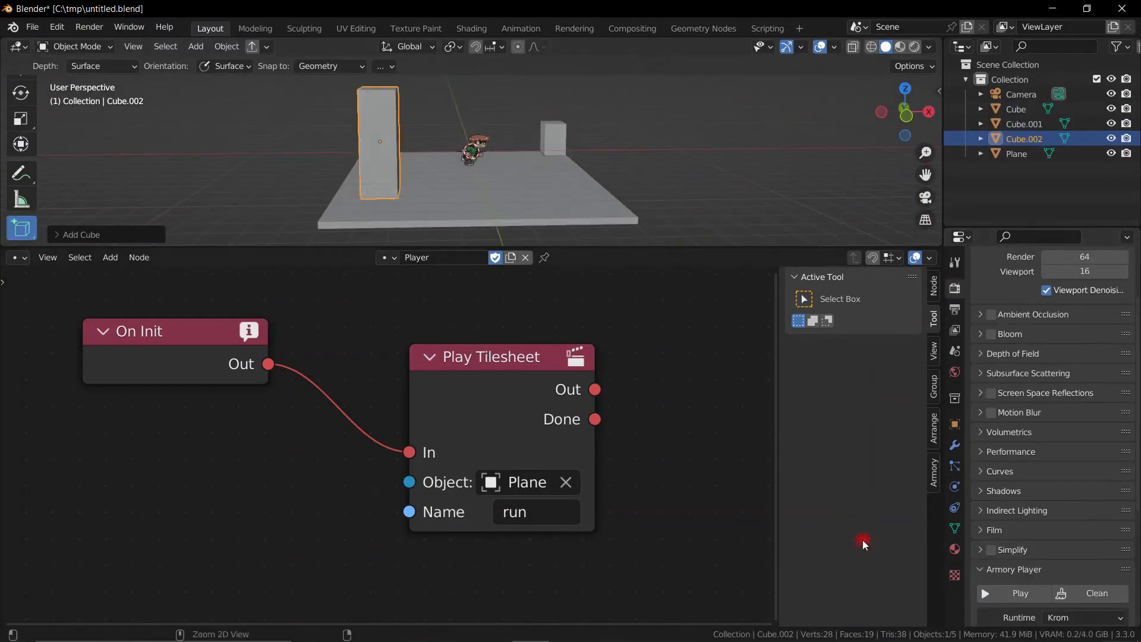
# - Launch the scene in Armory Player and watch the sprite's running animation
pyautogui.click(1020, 594)
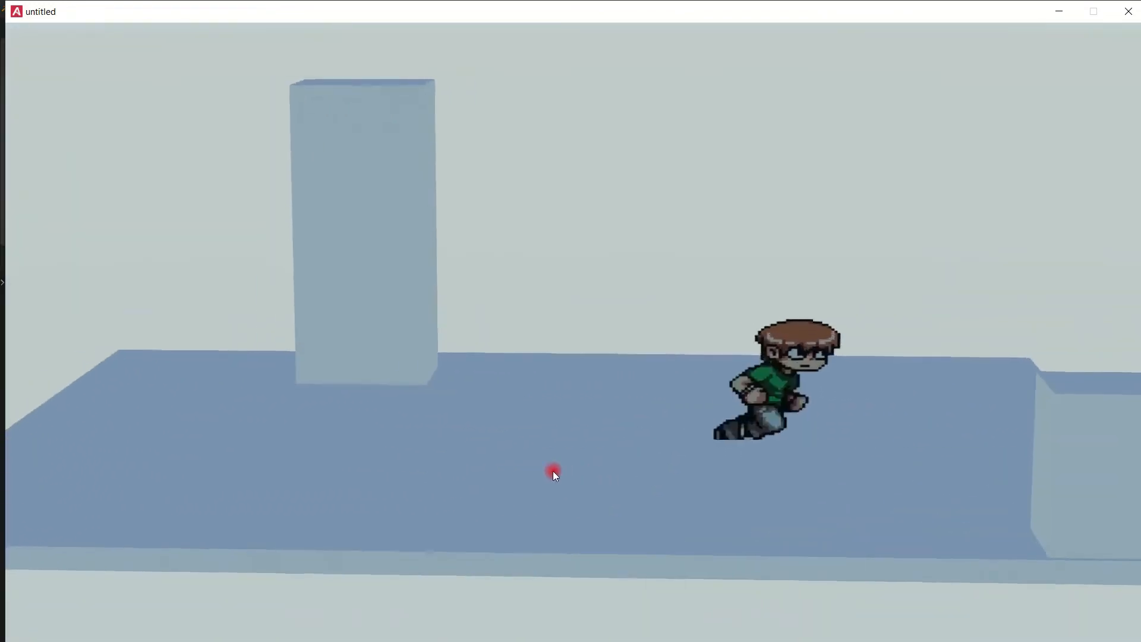
pyautogui.moveTo(553, 473); pyautogui.dragTo(470, 473)
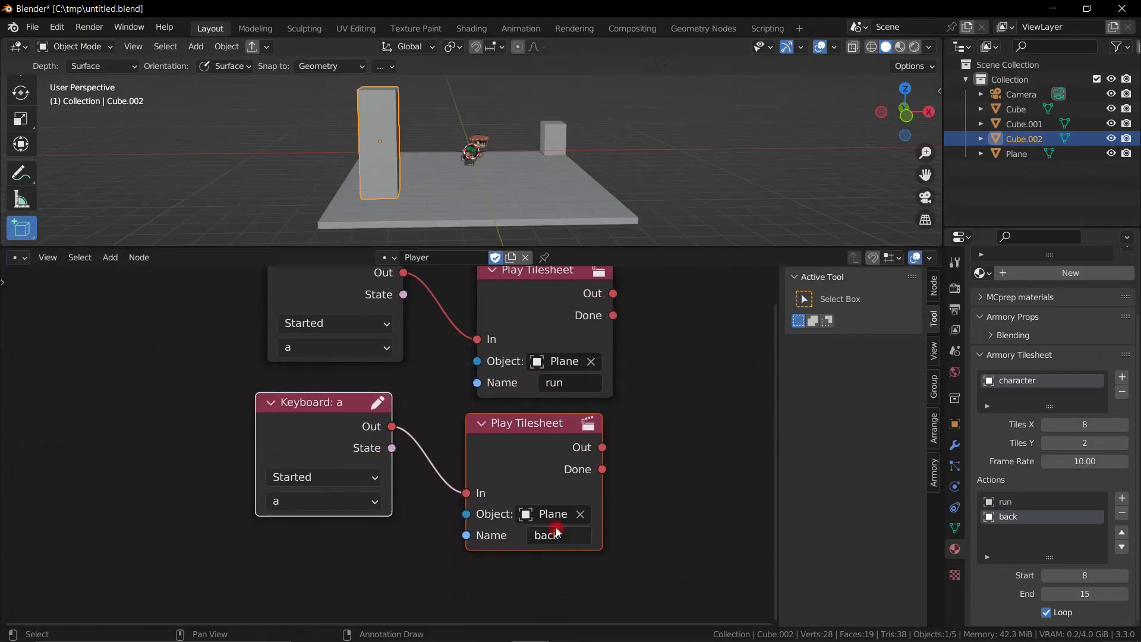
# - Change the key on the Keyboard node that triggers the 'back' action
pyautogui.click(323, 501)
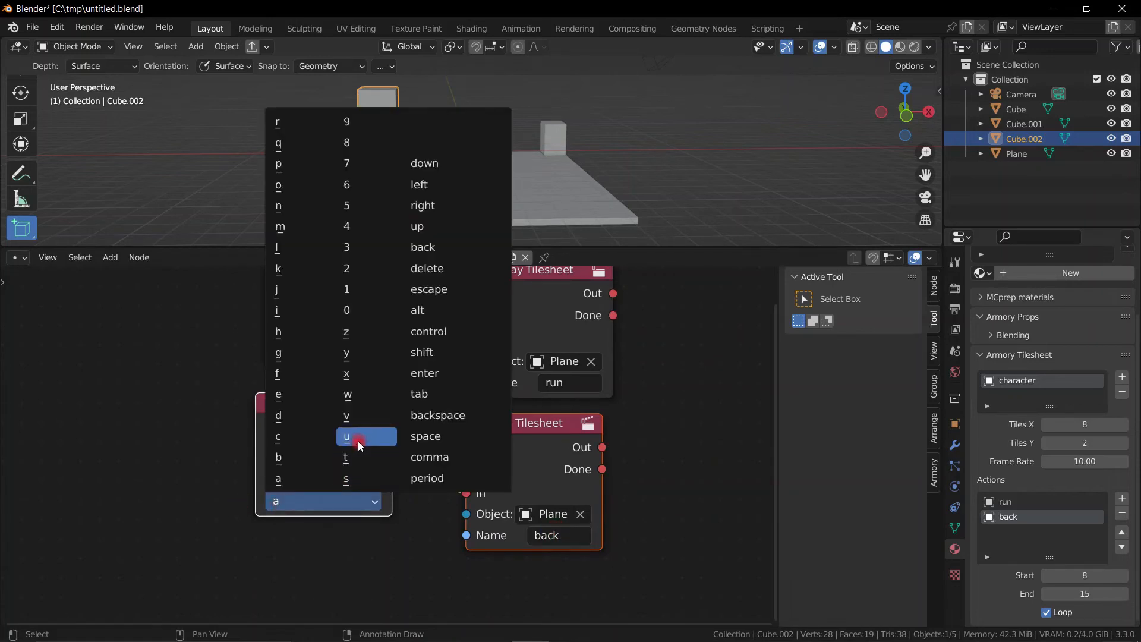